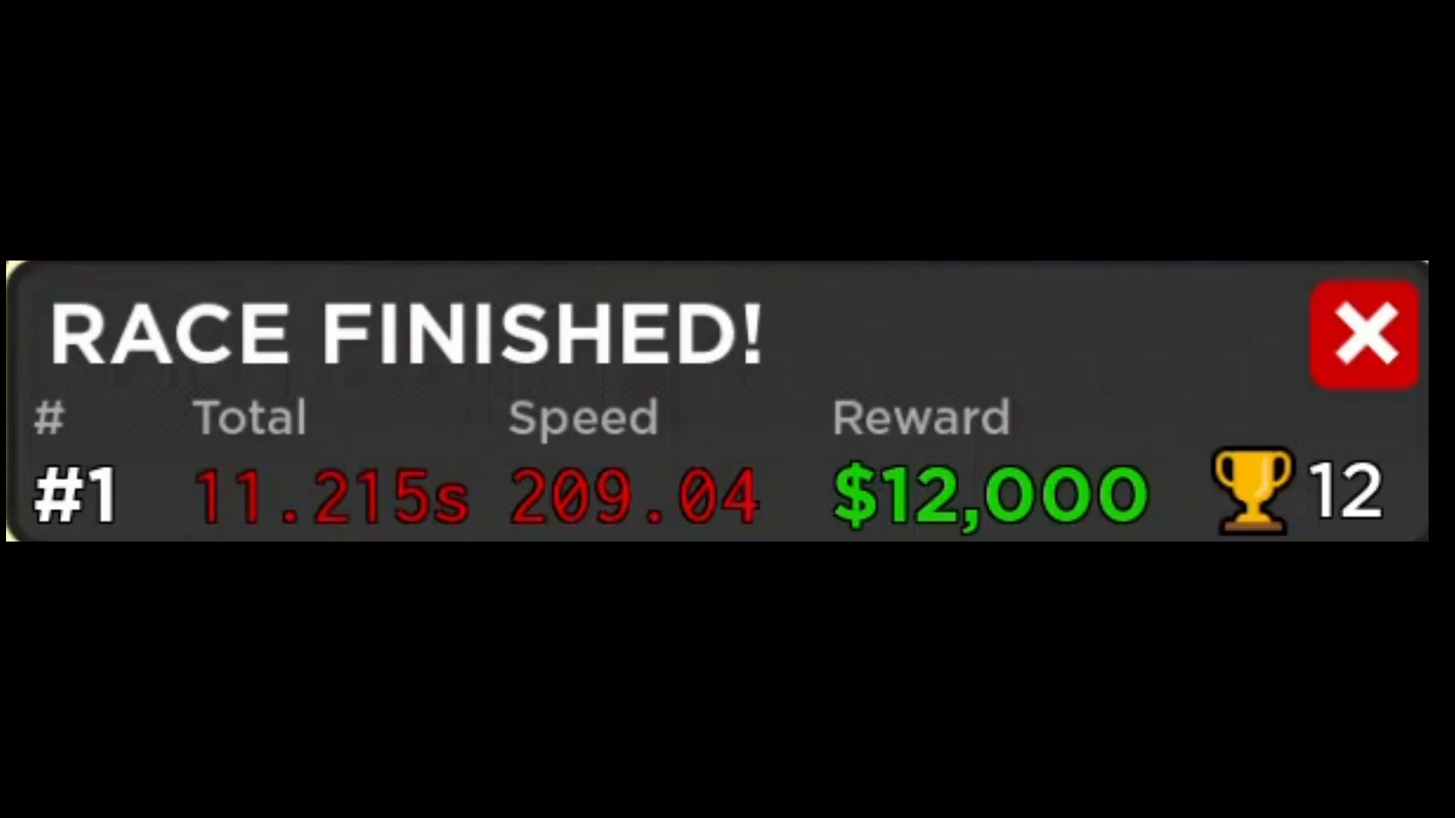
Step: Close the RACE FINISHED panel showing first place, 11.215 s and $12,000 to return to the lot
{"action": "left_click", "coordinate": [1362, 333]}
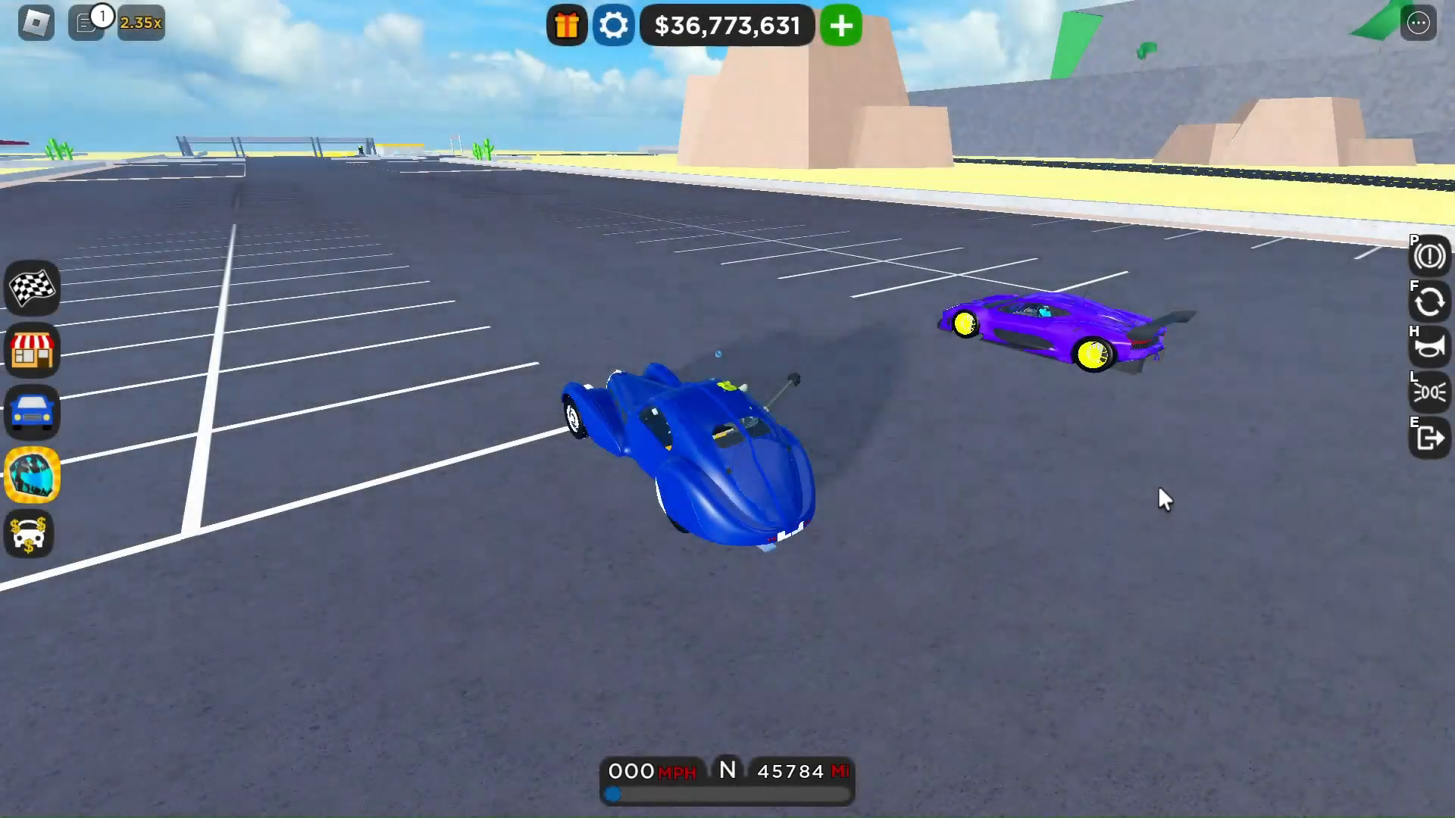